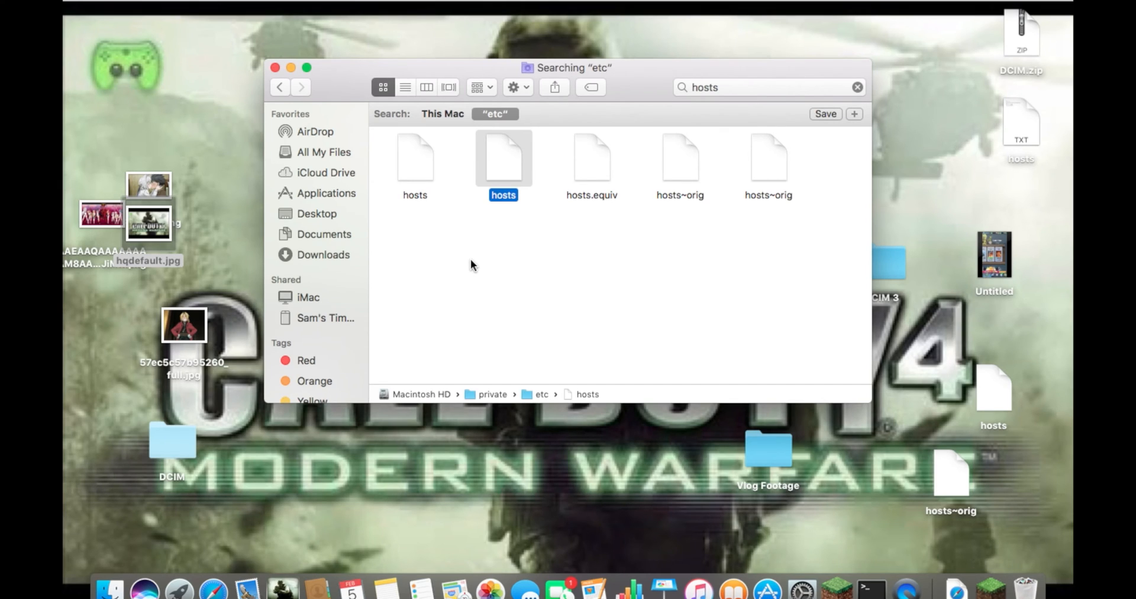
mouse_move(507, 169)
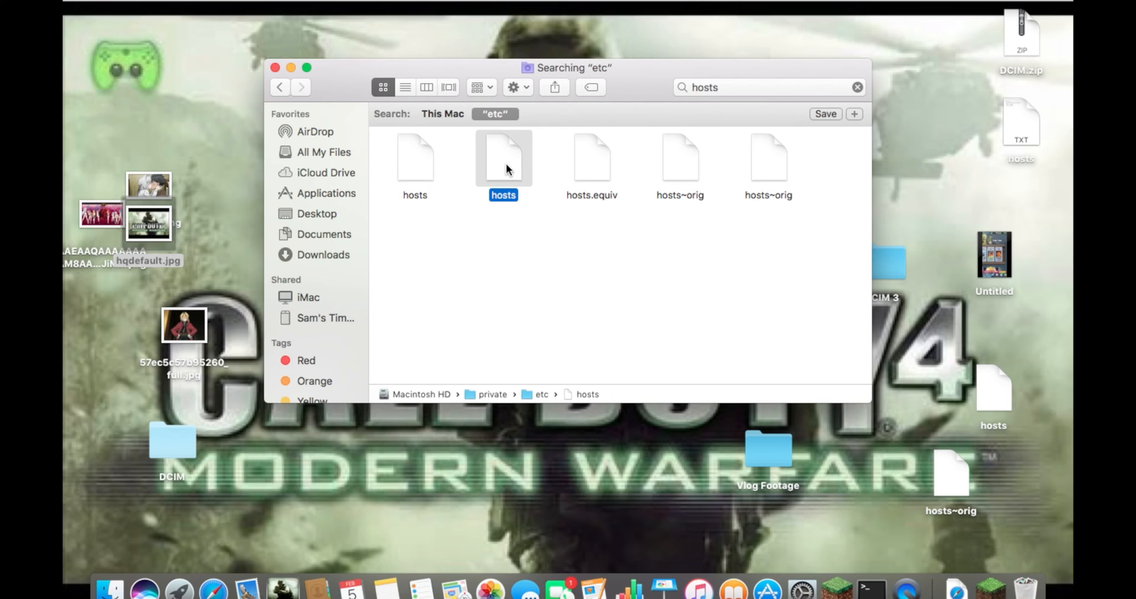
- Attempt to edit the locked hosts file in the default editor, then discard changes and close it
double_click(502, 156)
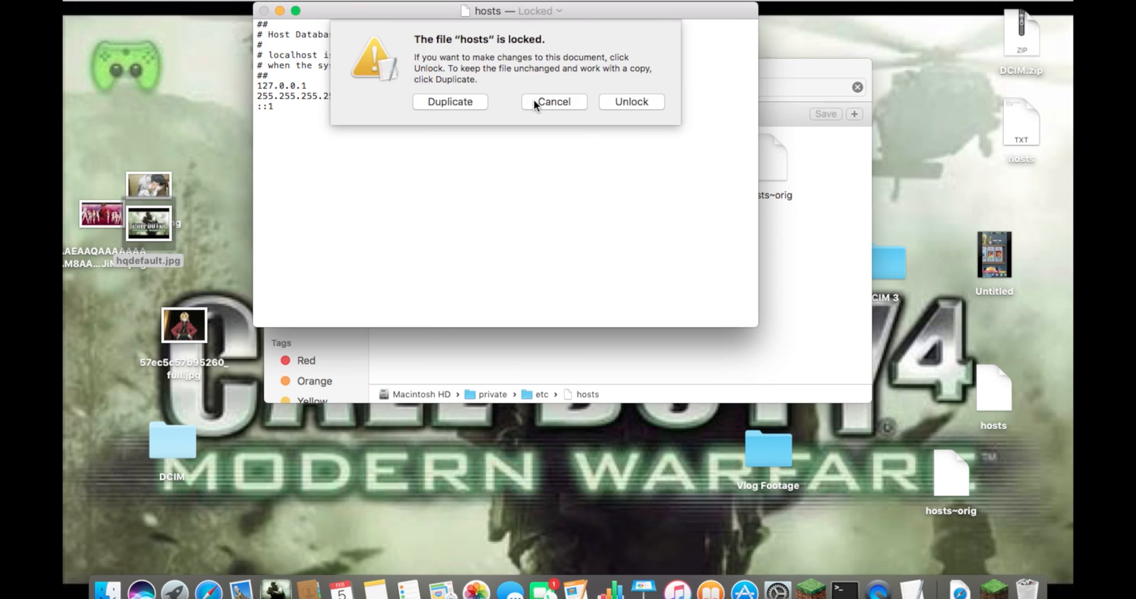
click(553, 102)
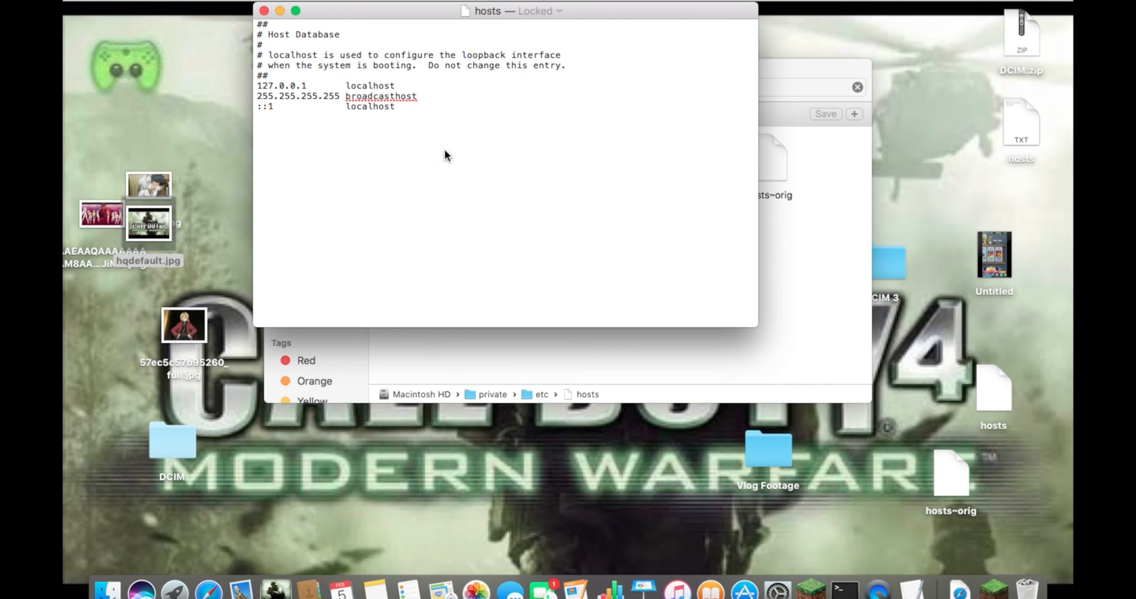
text(h)
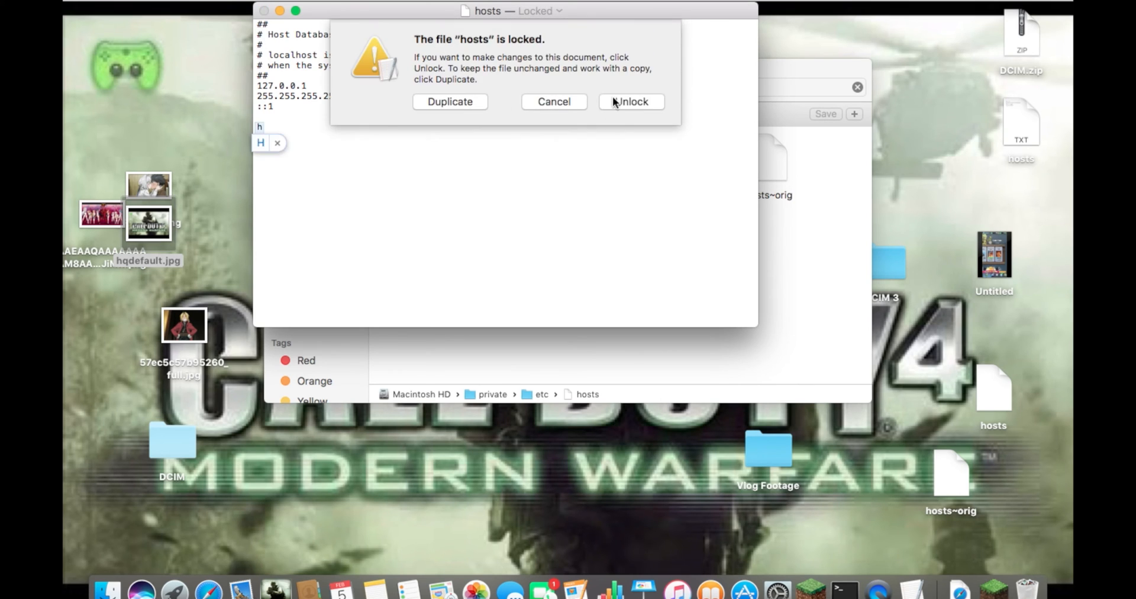
click(630, 102)
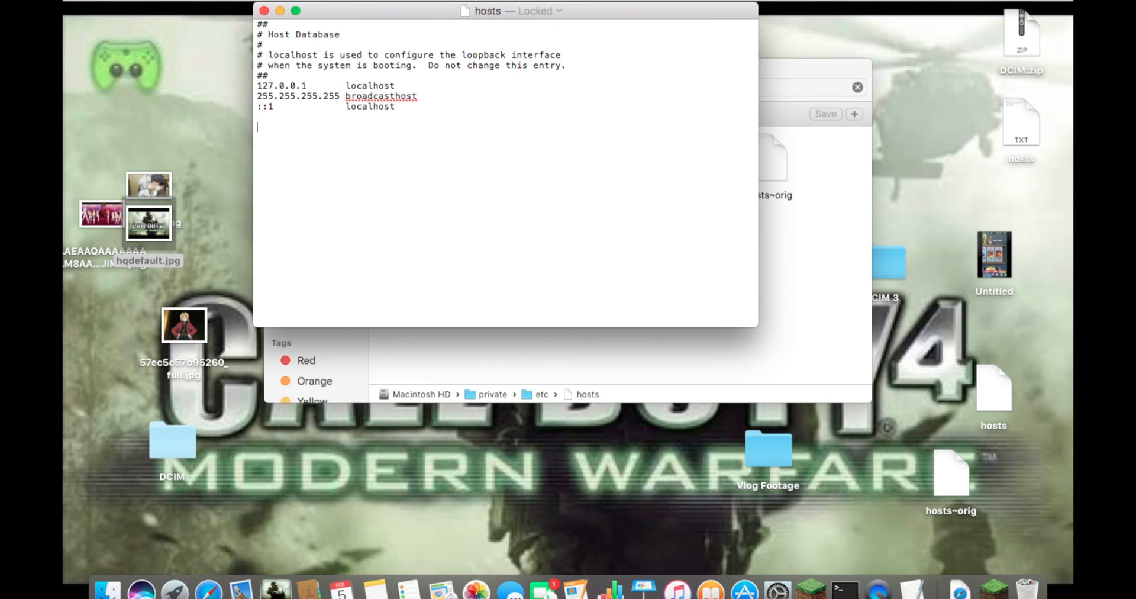
click(516, 10)
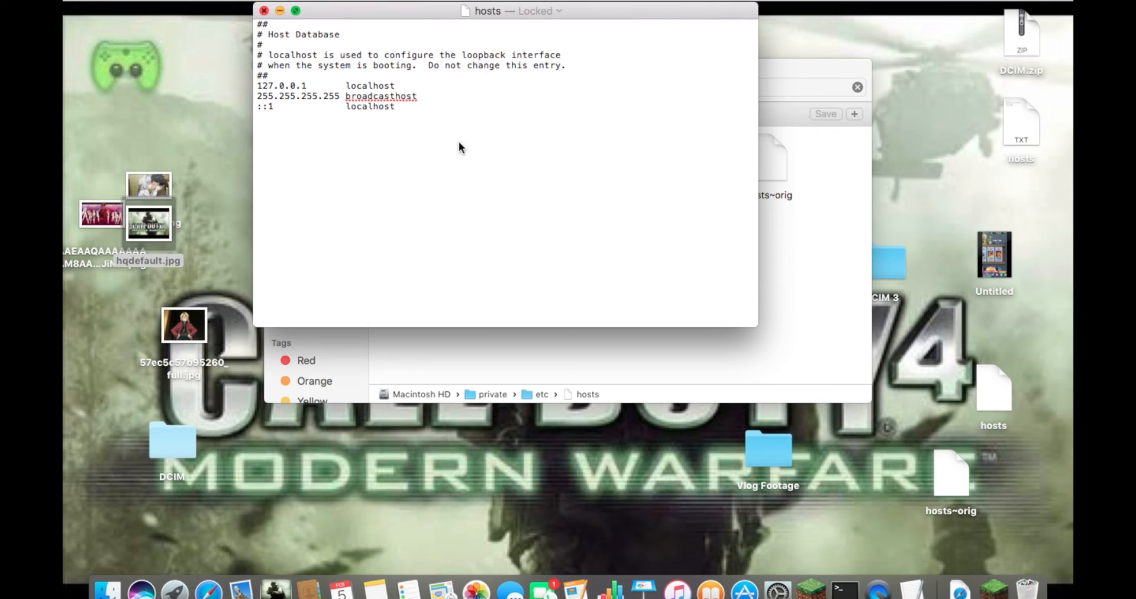
click(824, 114)
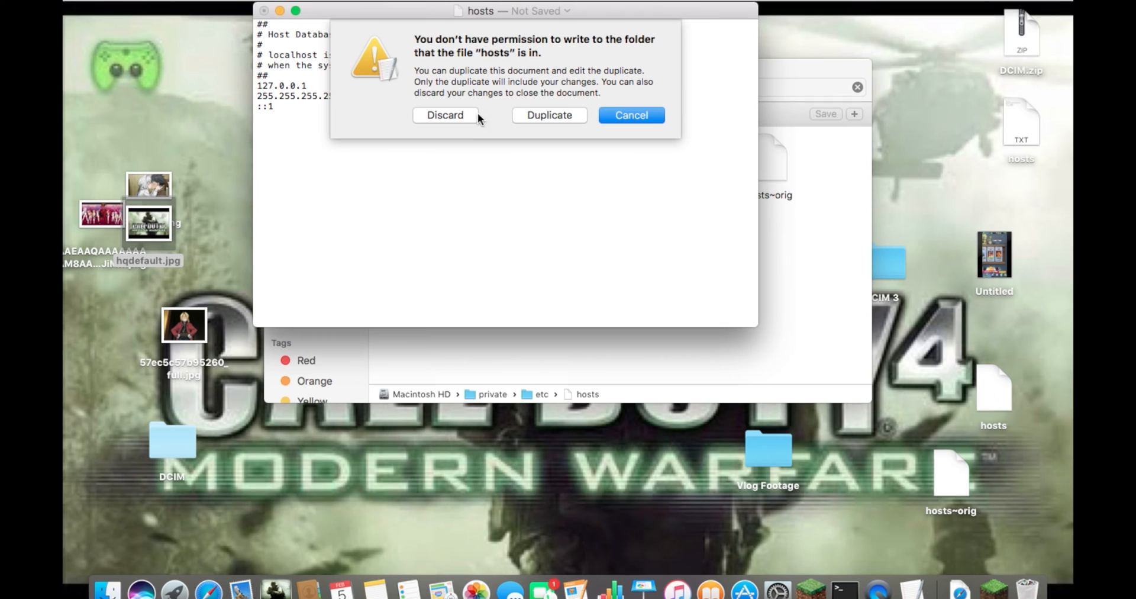
click(445, 115)
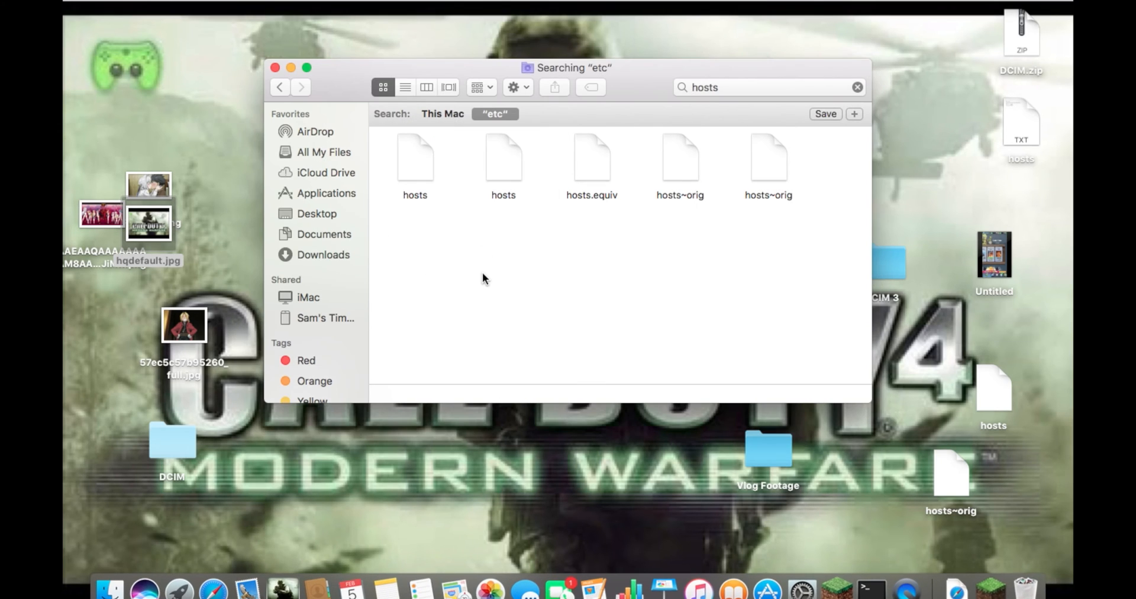
- Launch Terminal via Spotlight and enter the command sudo nano /etc/hosts at the prompt
text(terminal)
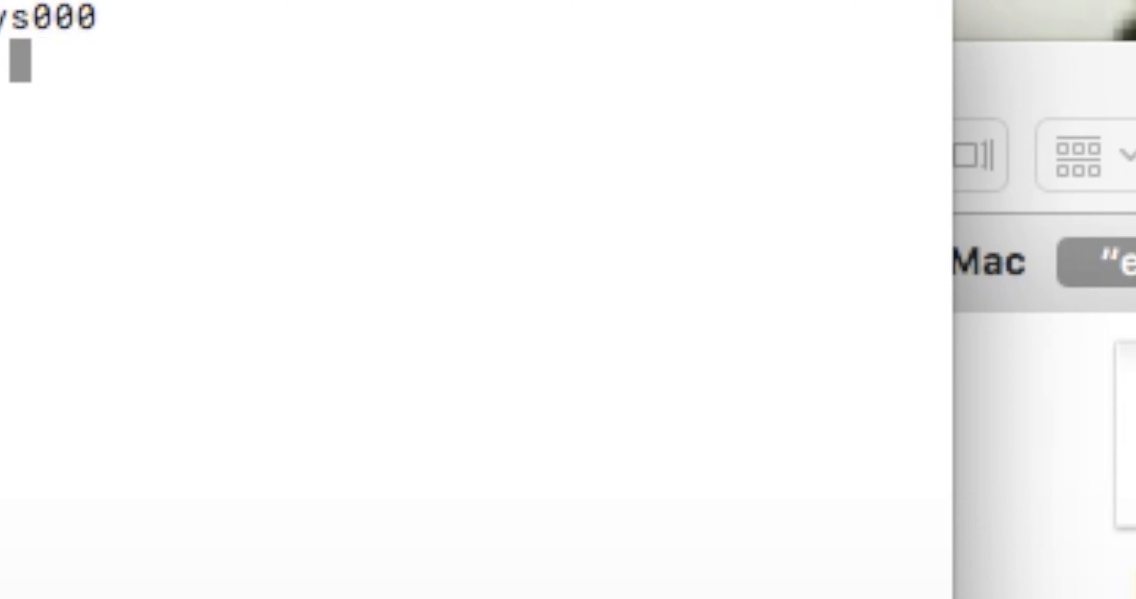
text(sudo nana)
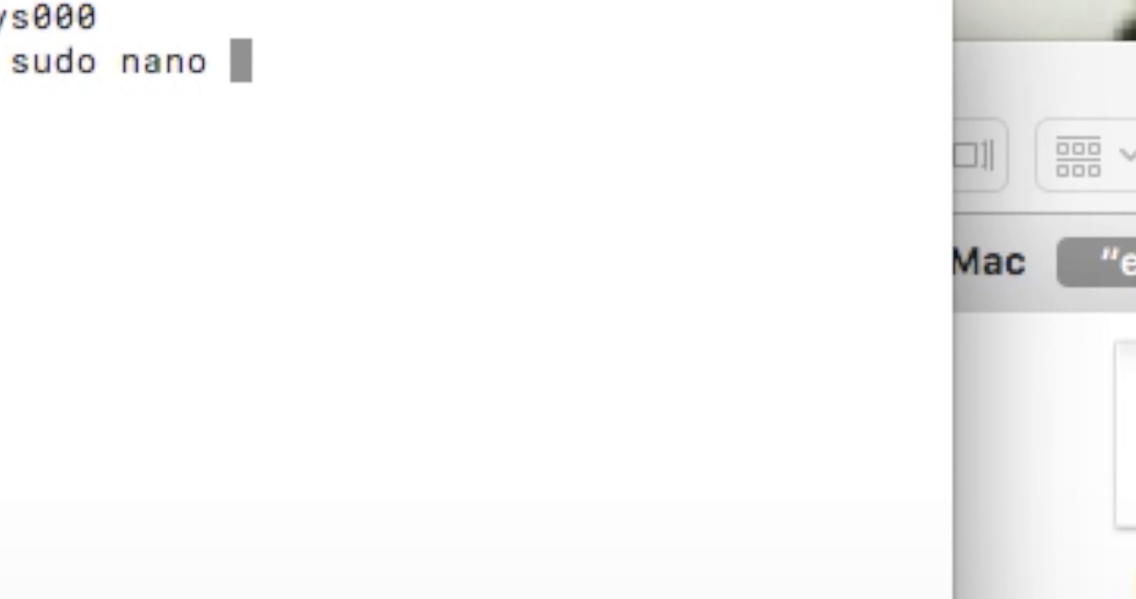
text(/etc/)
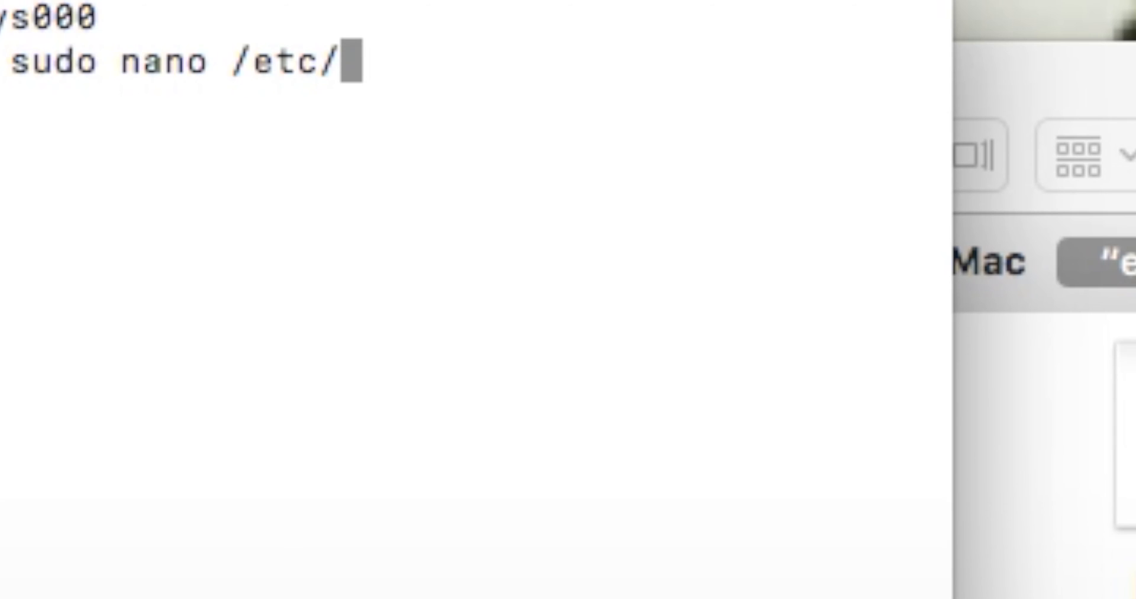
text(hosts)
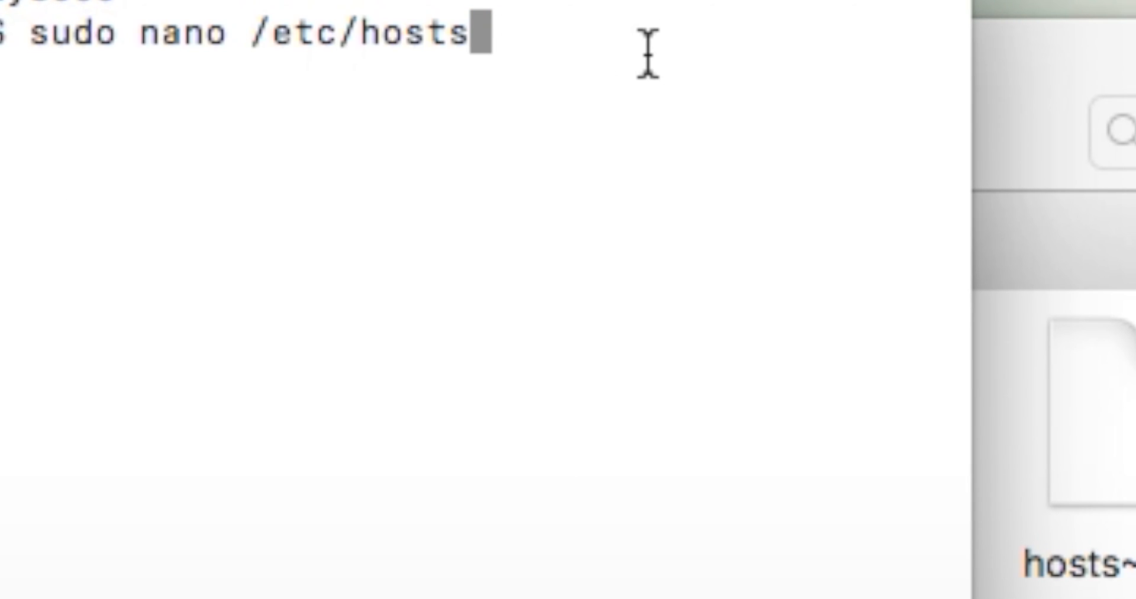
mouse_move(231, 37)
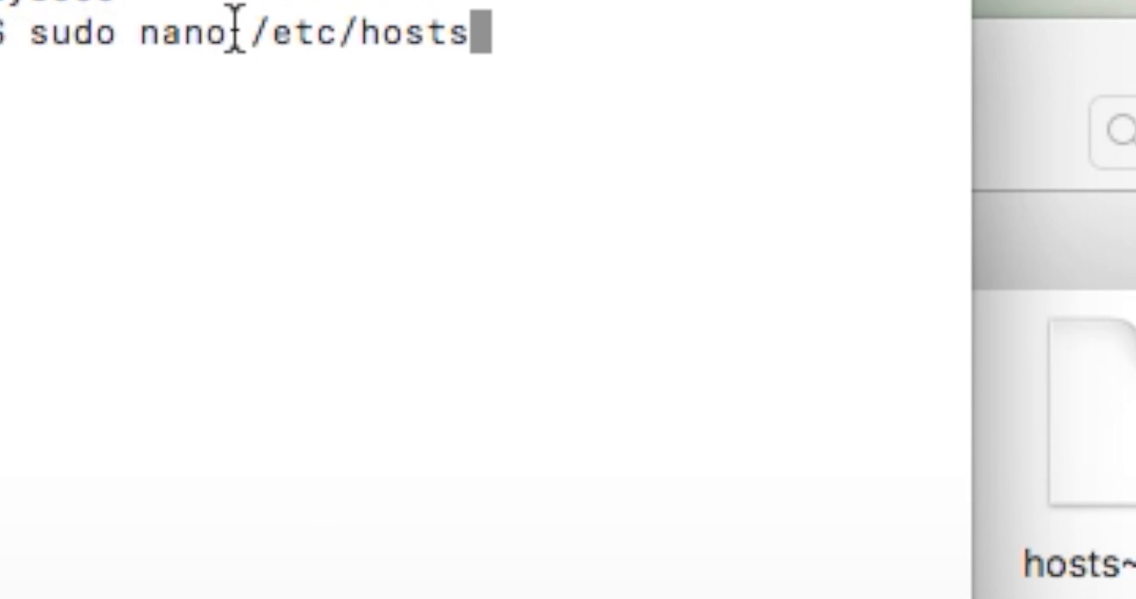
mouse_move(535, 61)
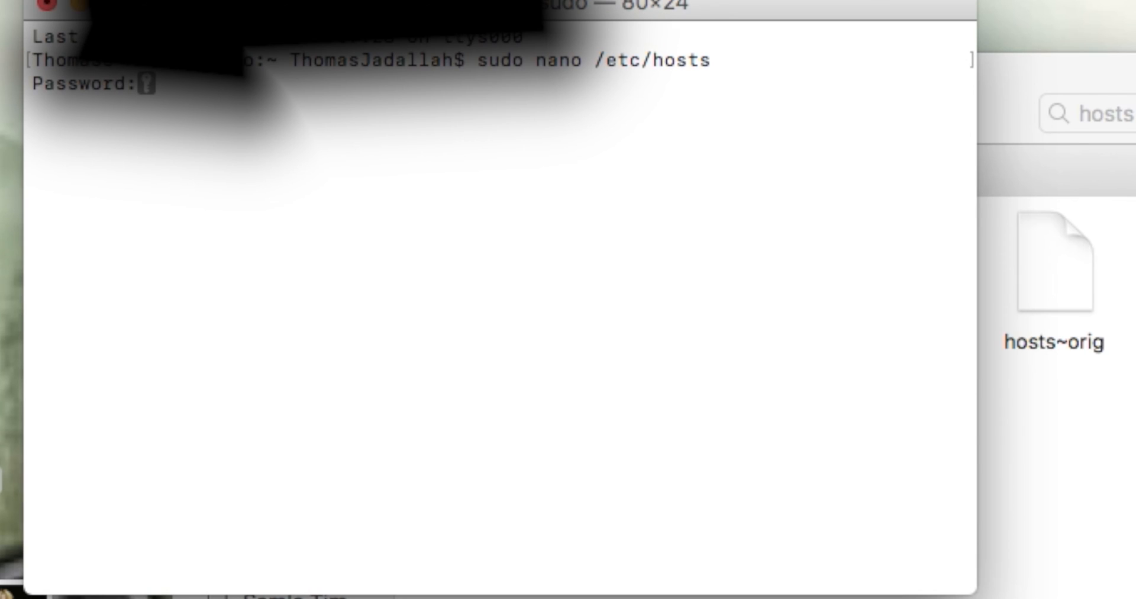
- Submit the password, add a test line h to the hosts file in nano, and save on exit
key(Enter)
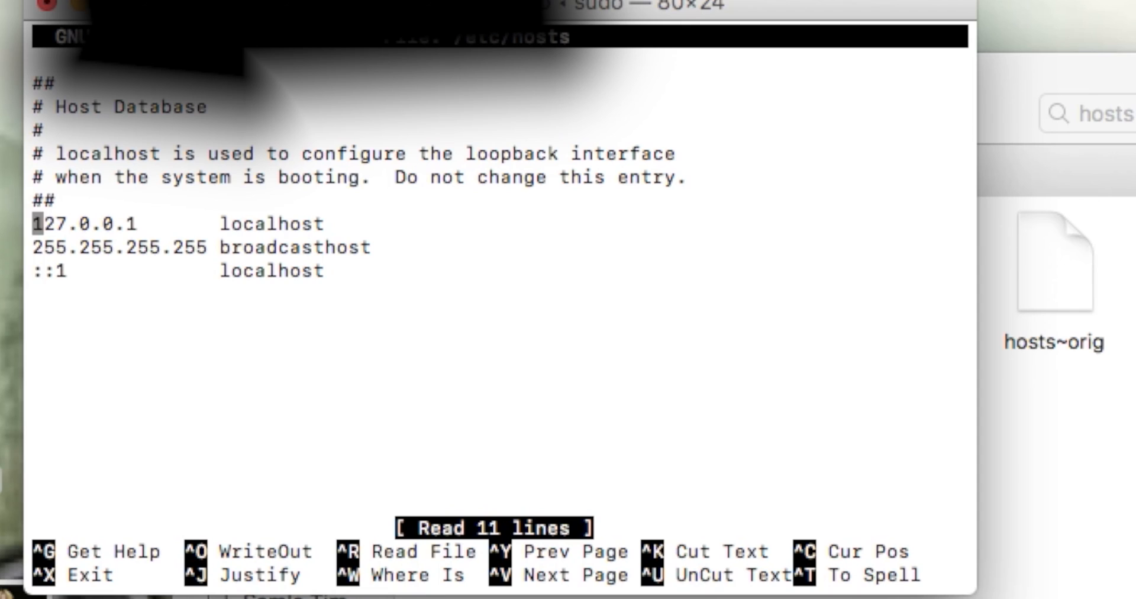
text(h)
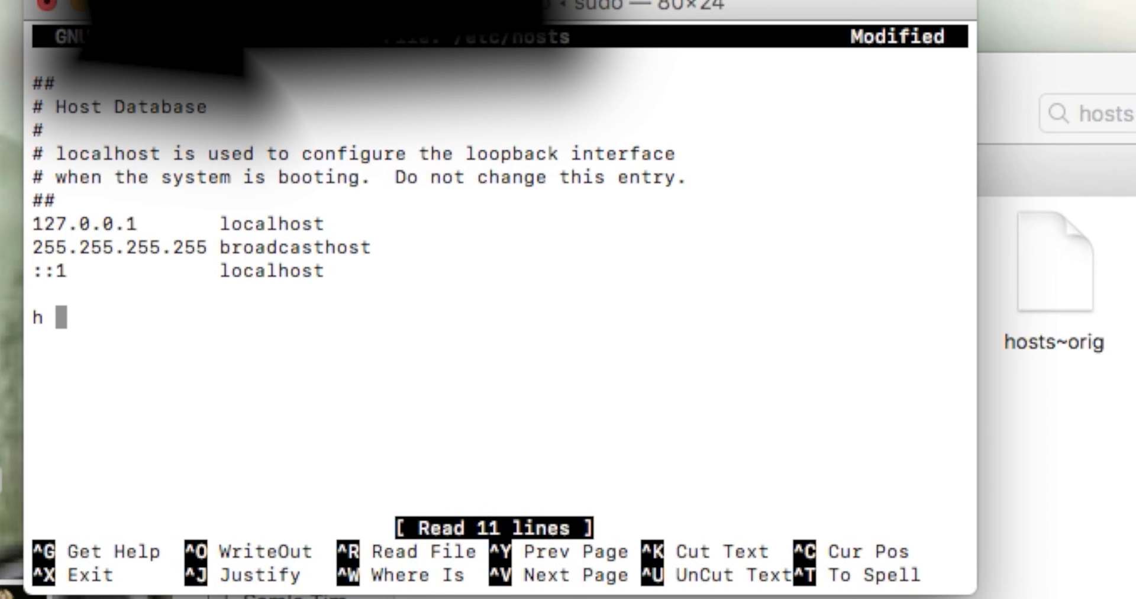
key(ctrl+x)
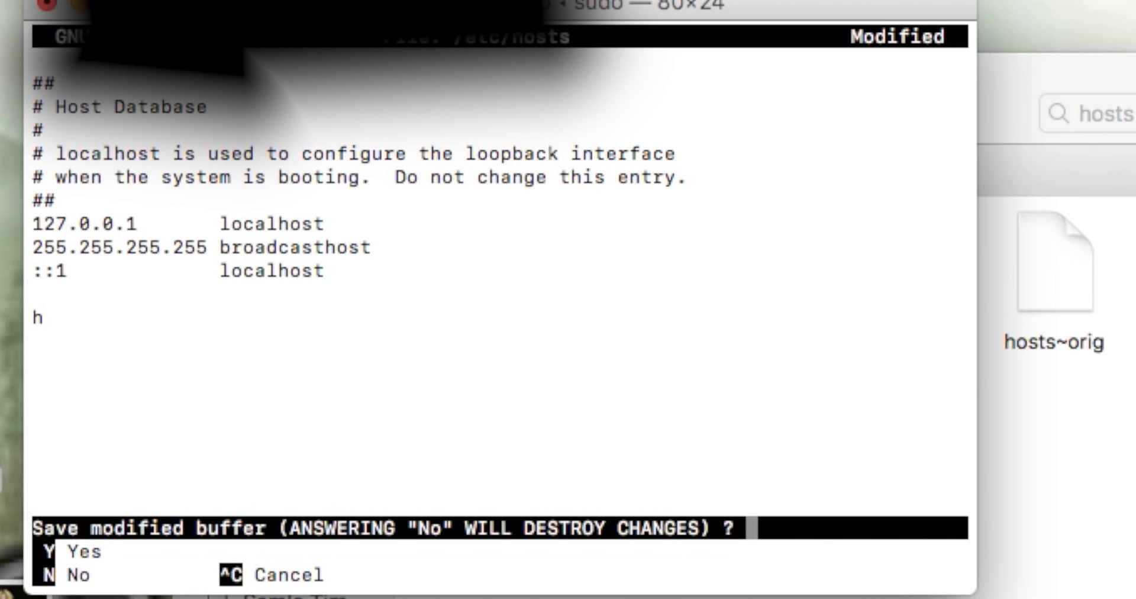
key(y)
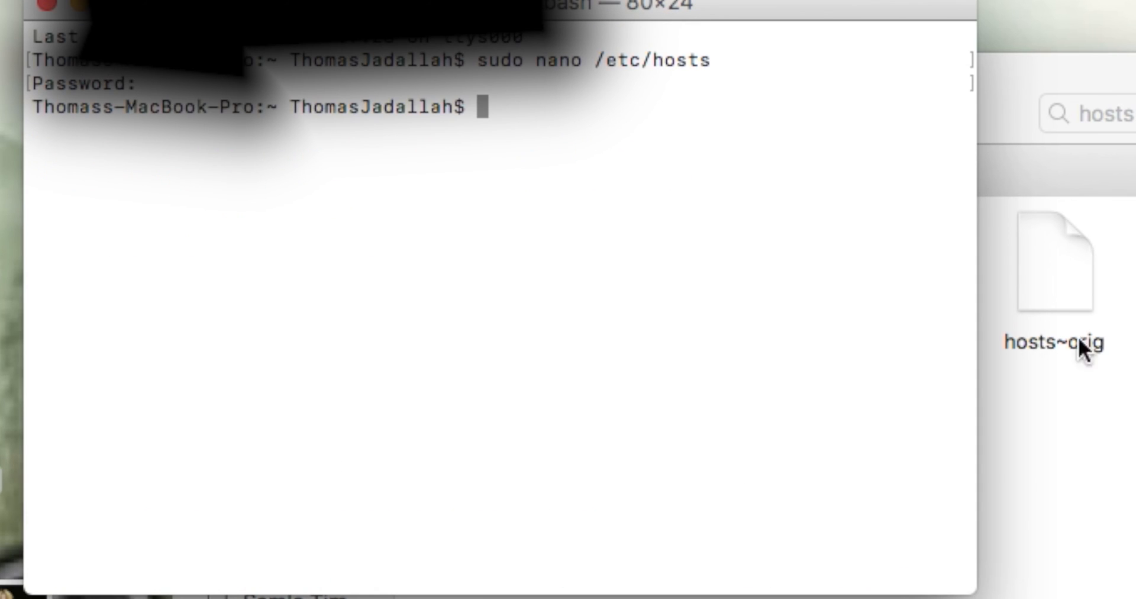
click(679, 263)
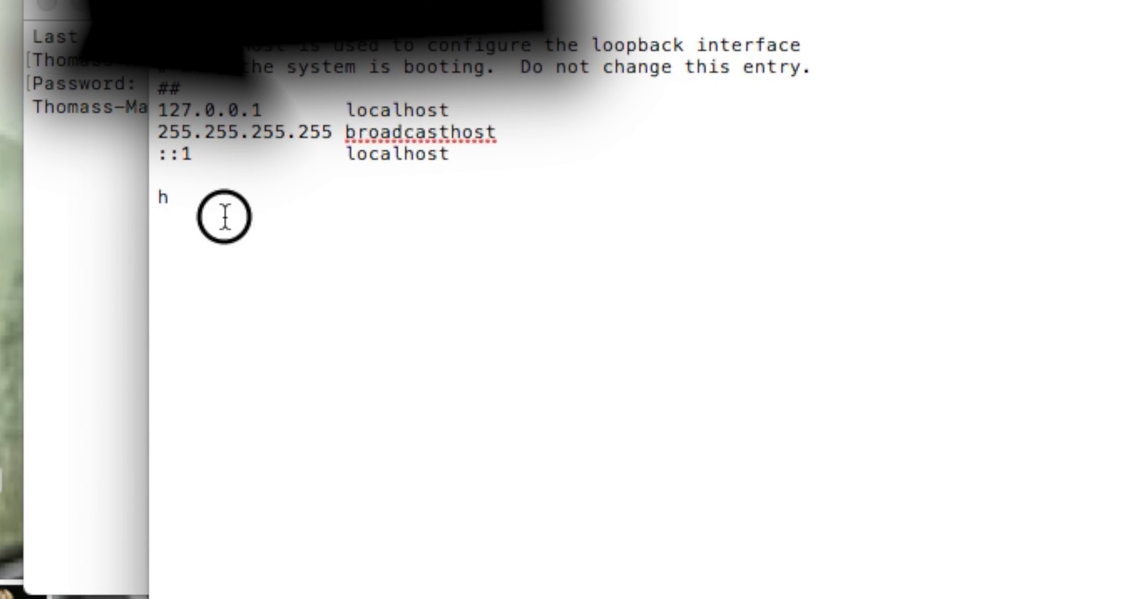
key(cmd+s)
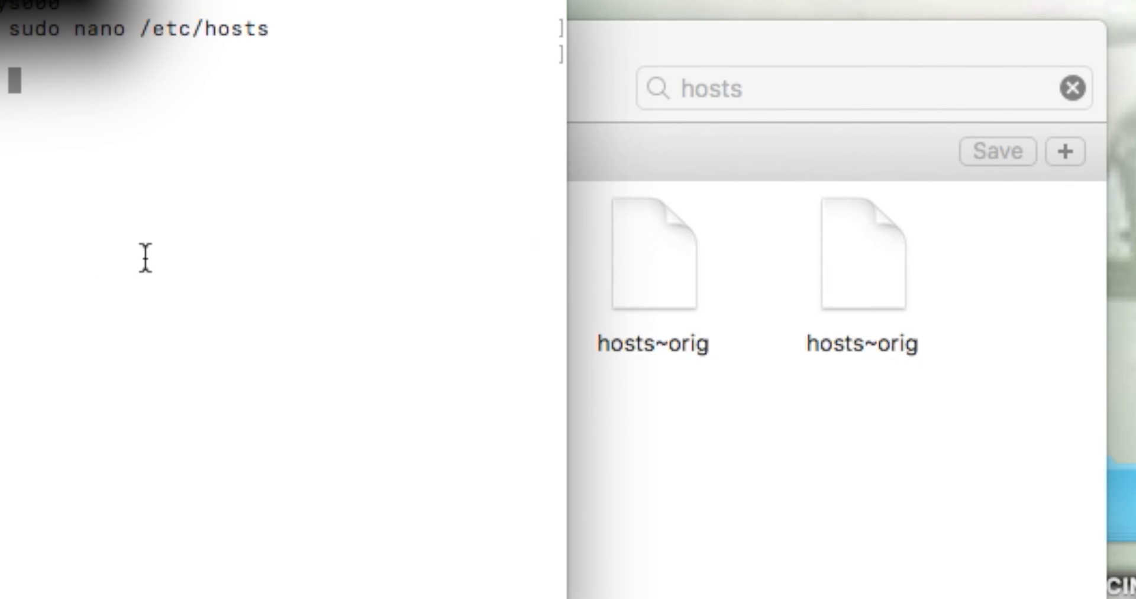
- Reopen /etc/hosts in nano, delete the test line h, and save on exit
text(sudo nano /etc/hosts)
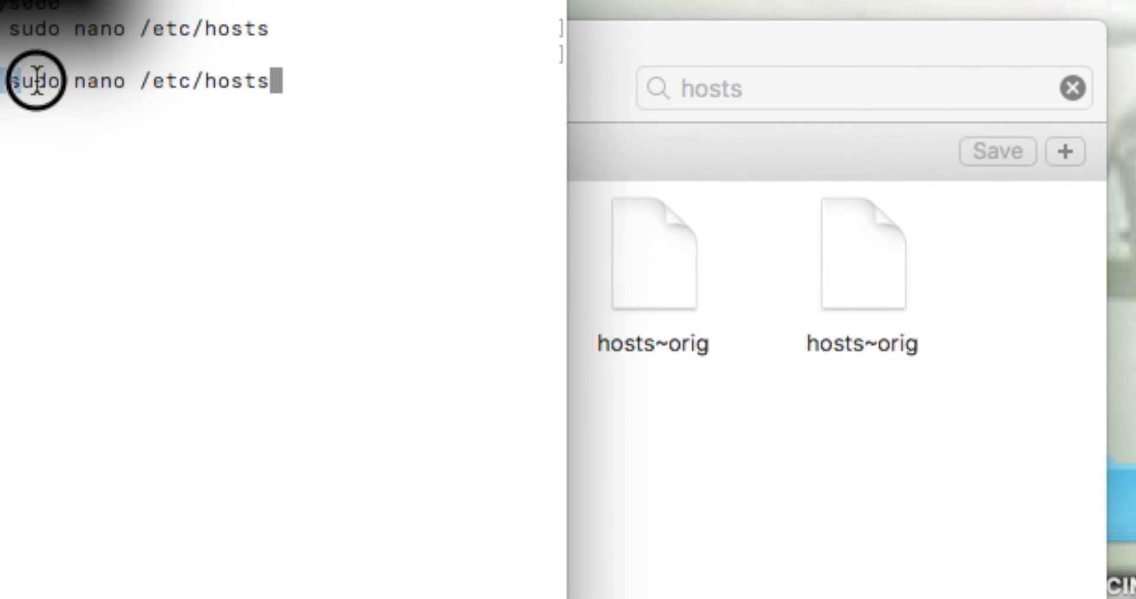
key(Return)
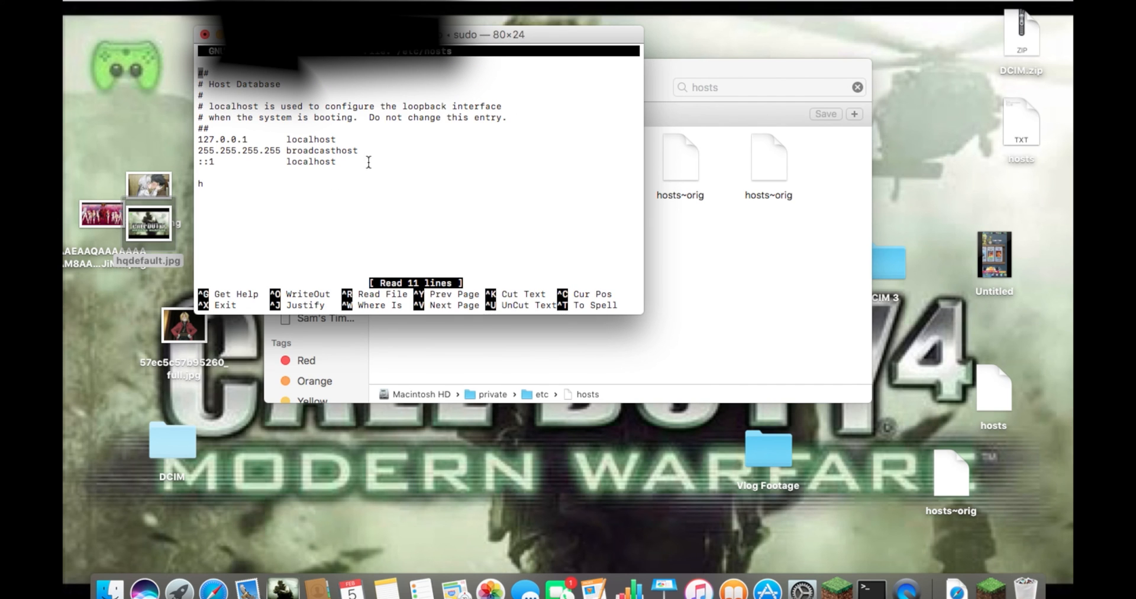
mouse_move(224, 182)
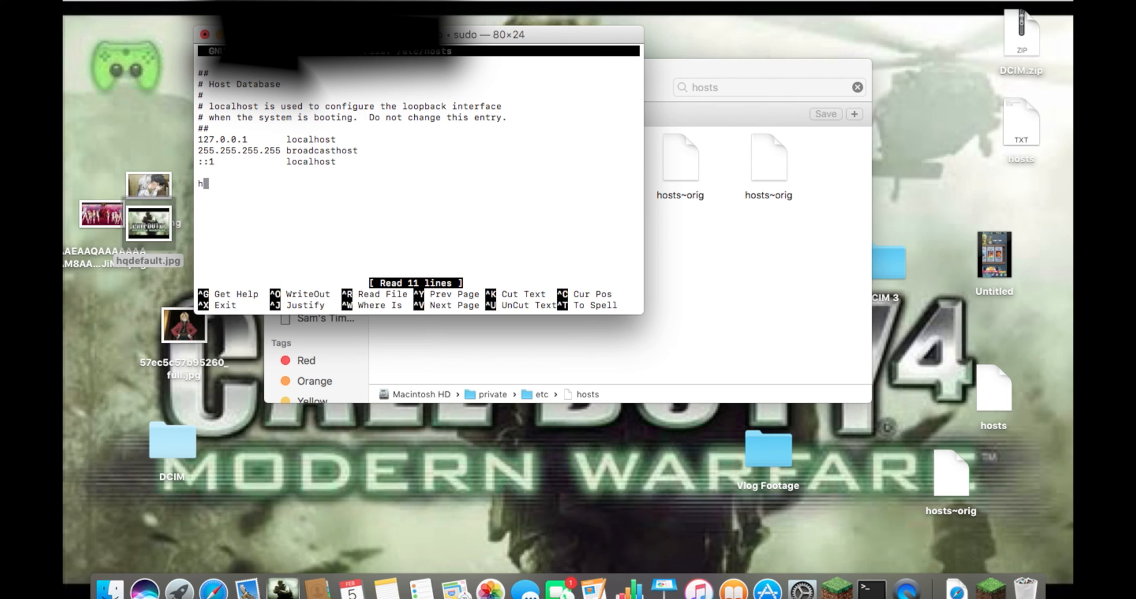
key(Backspace)
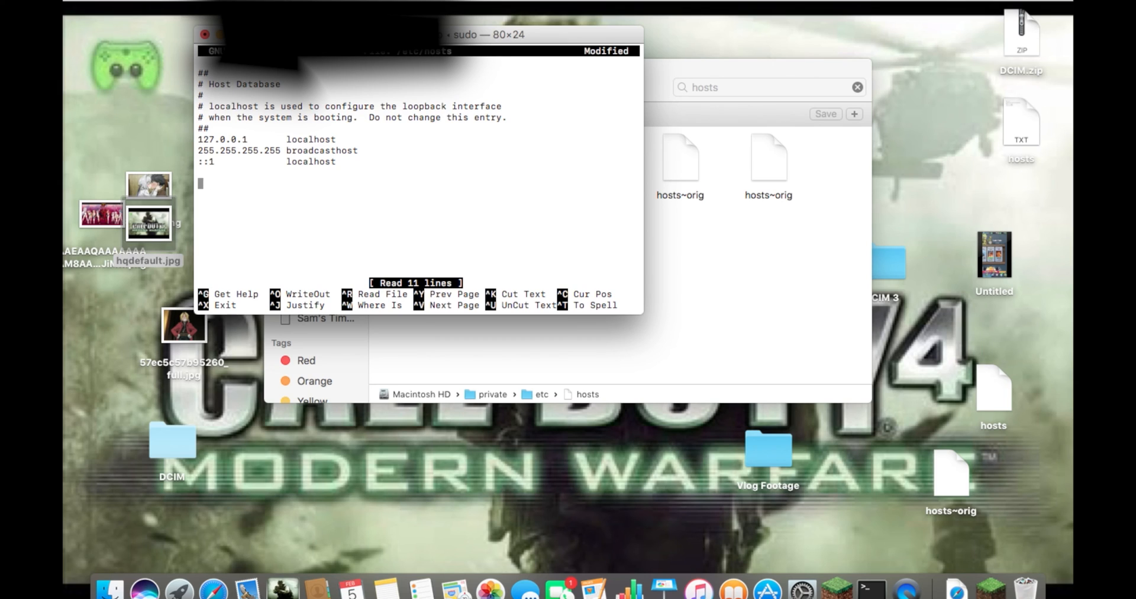
key(ctrl+x)
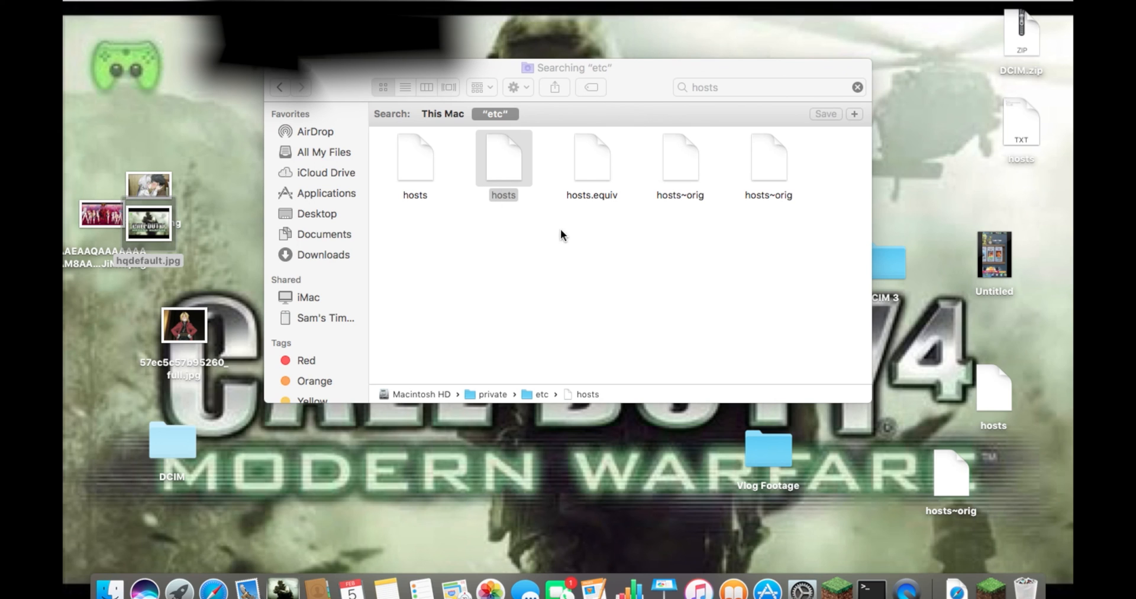
click(502, 157)
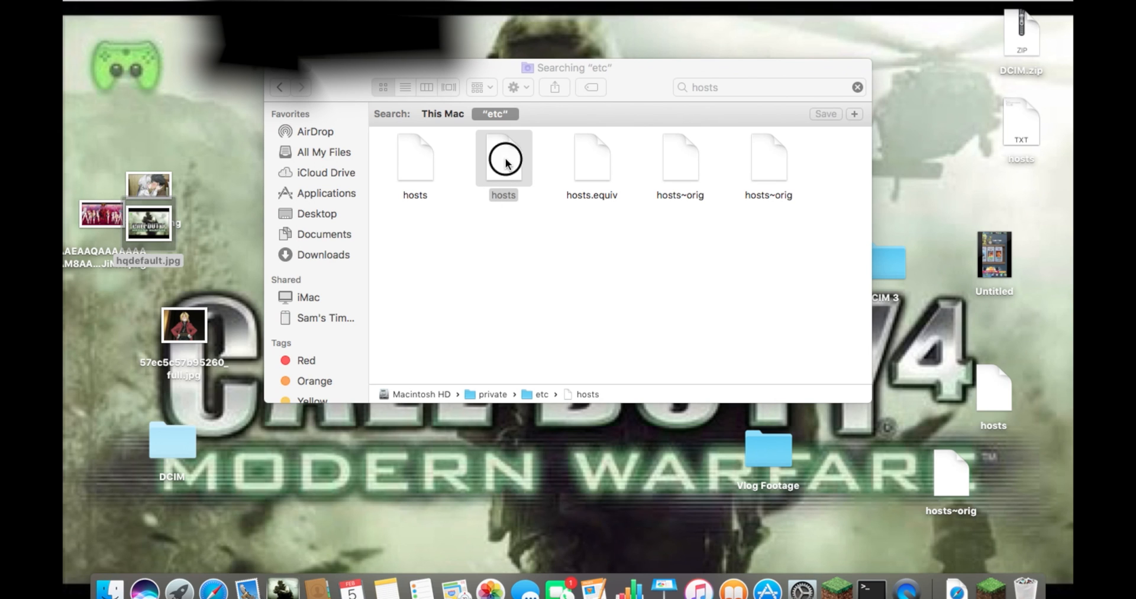
double_click(503, 157)
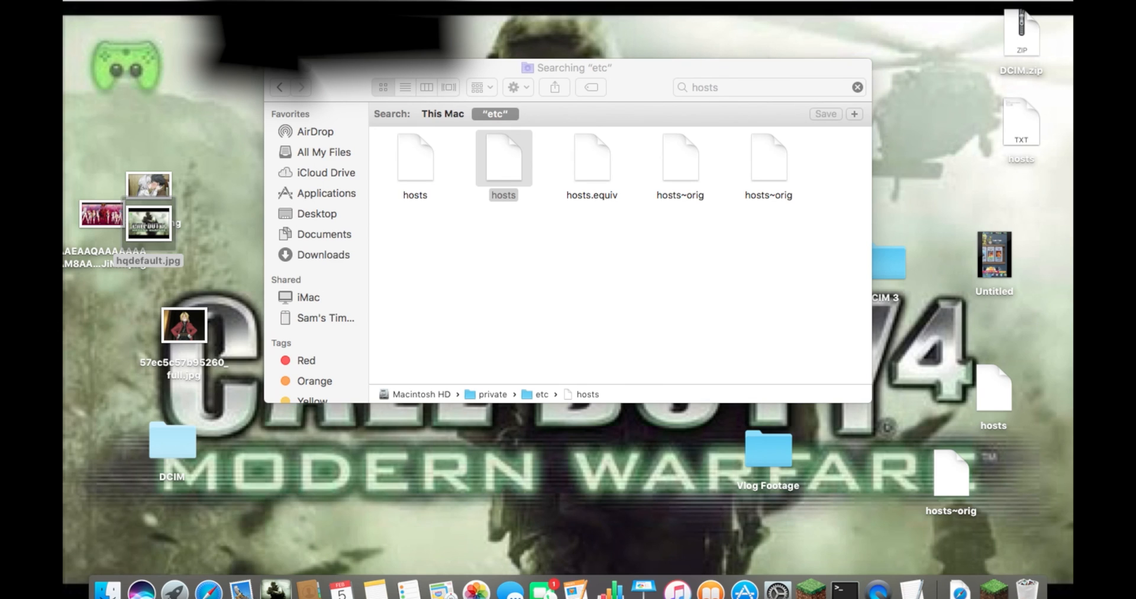
mouse_move(341, 76)
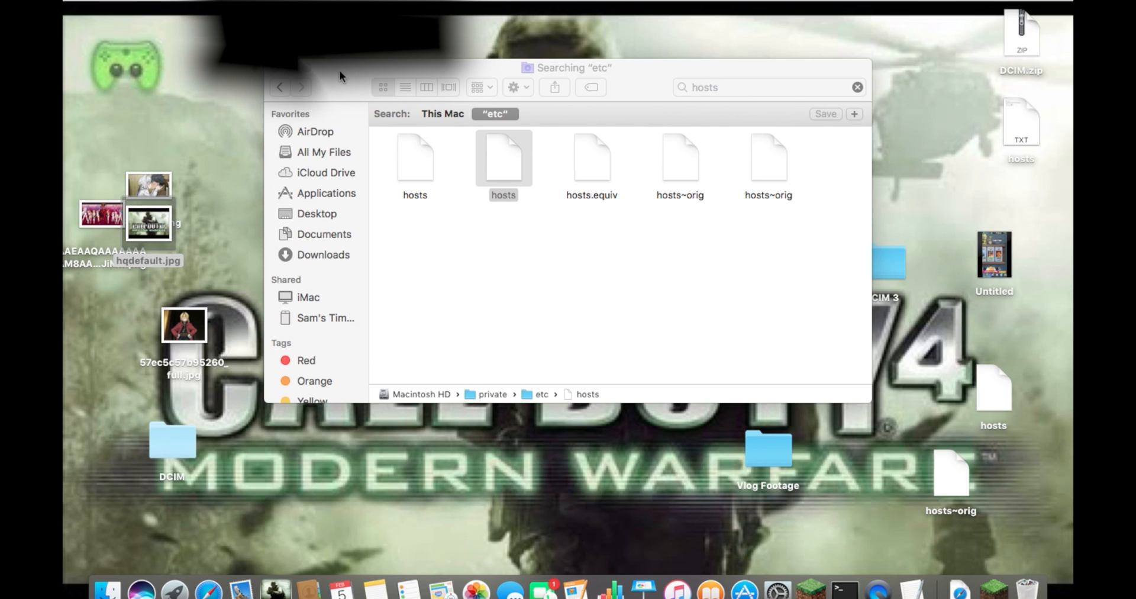
mouse_move(660, 4)
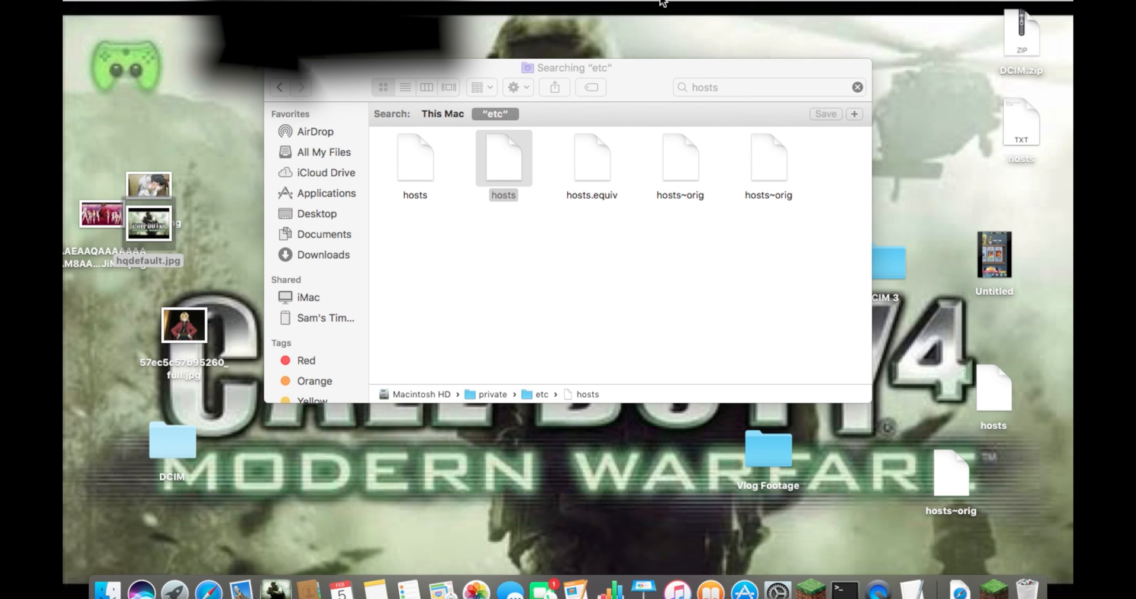